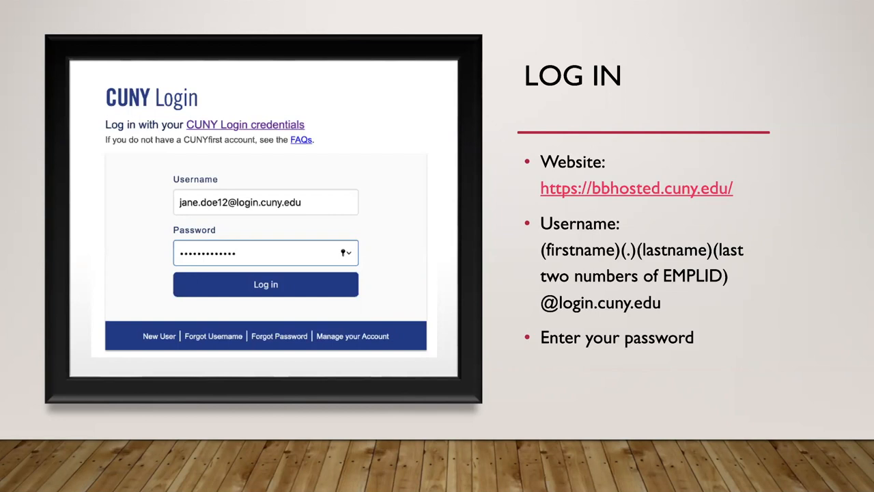
mouse_move(255, 200)
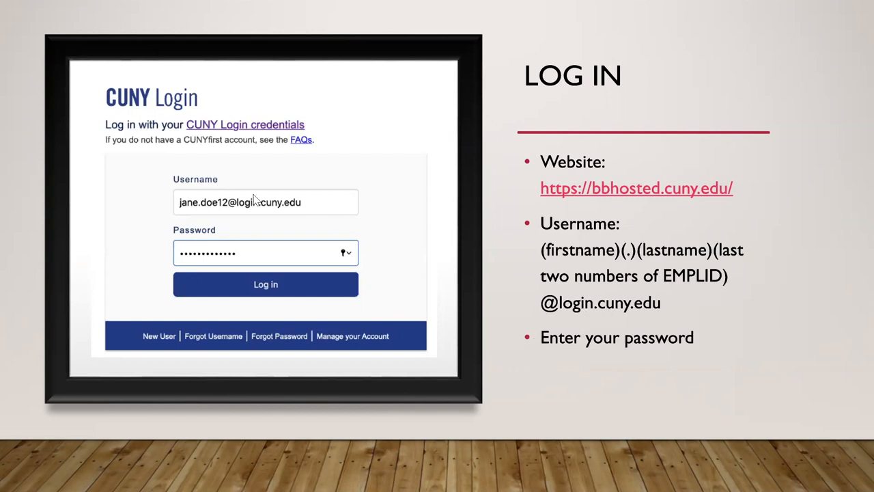
mouse_move(196, 333)
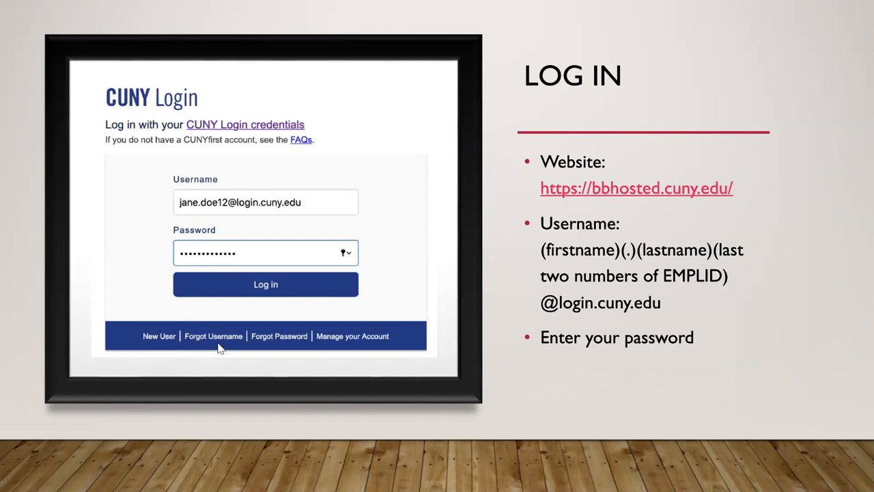
mouse_move(318, 349)
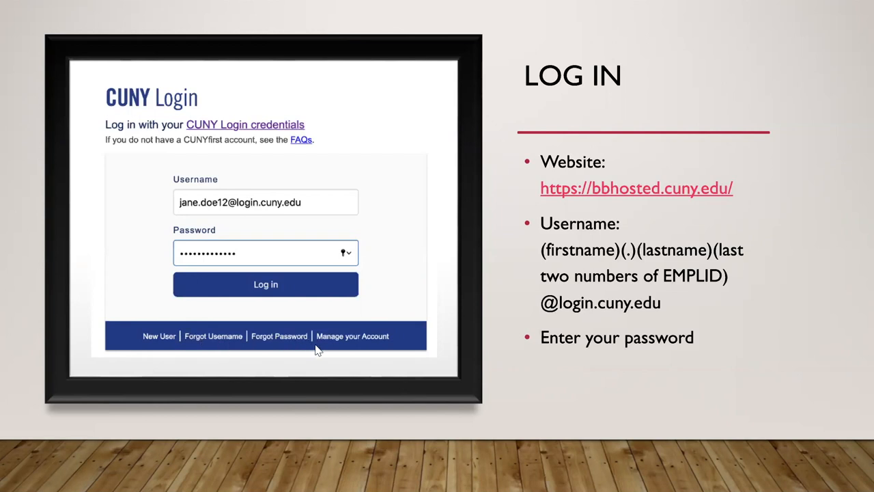
mouse_move(272, 226)
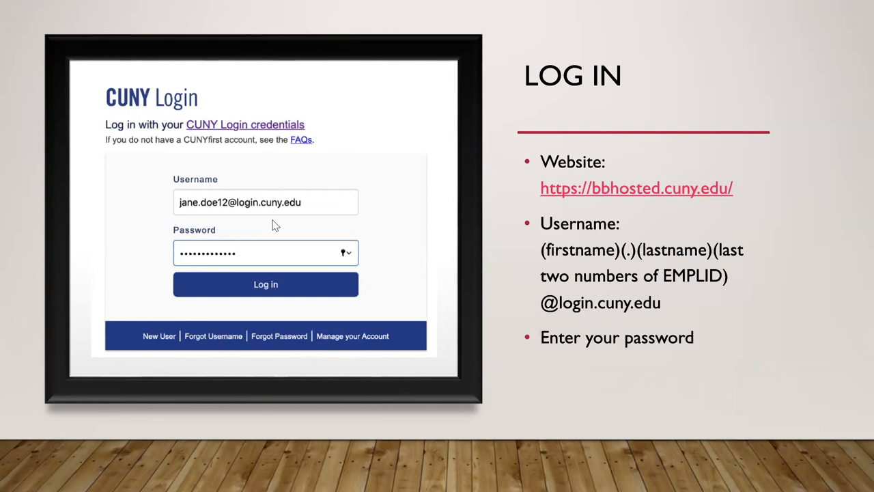
mouse_move(239, 250)
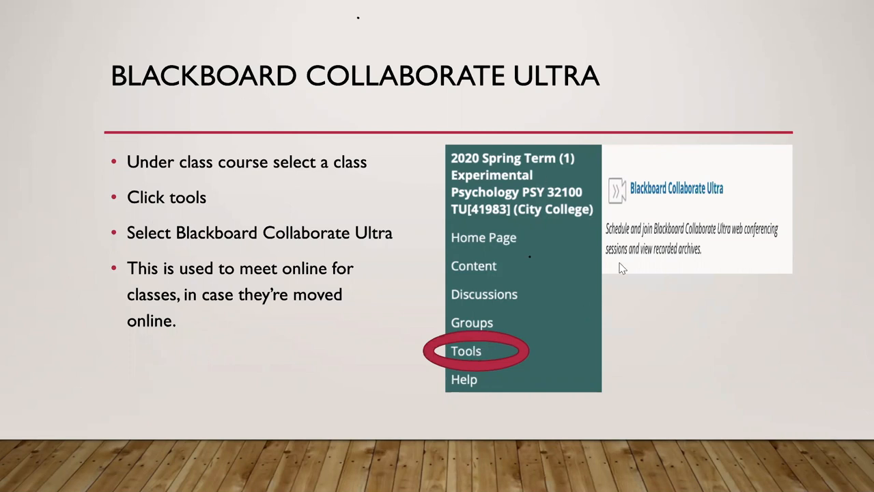
mouse_move(407, 201)
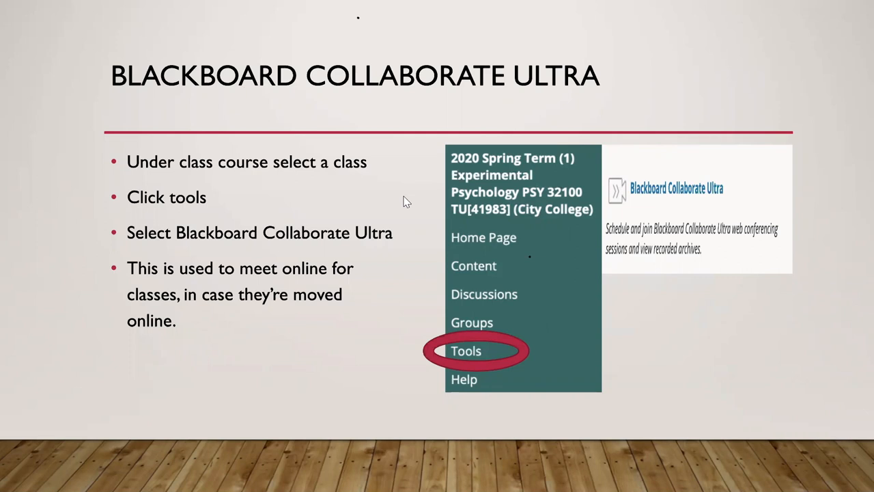
mouse_move(388, 104)
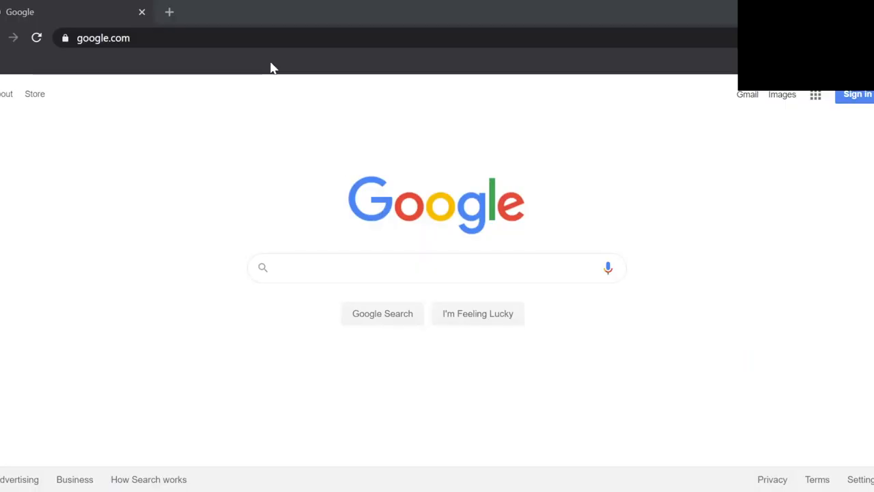
- Go to cuny.edu and follow its LOGIN menu's Blackboard link to the CUNY Login page
left_click(103, 37)
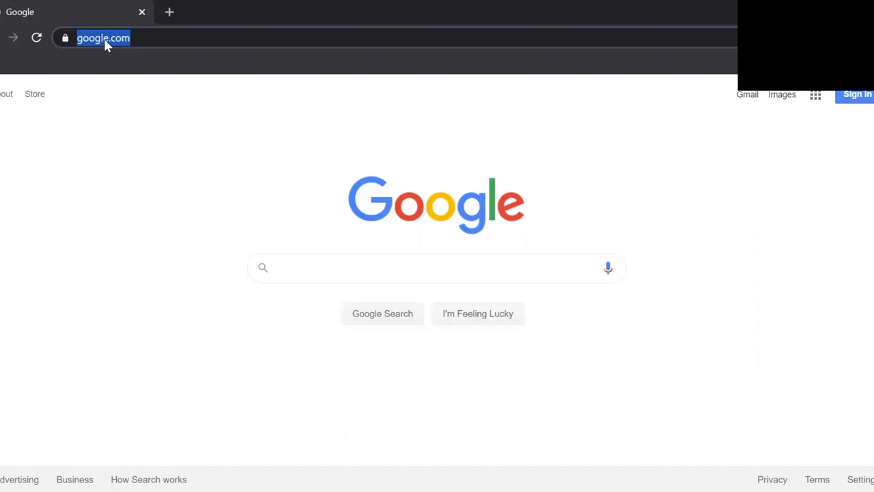
type("cuny.edu")
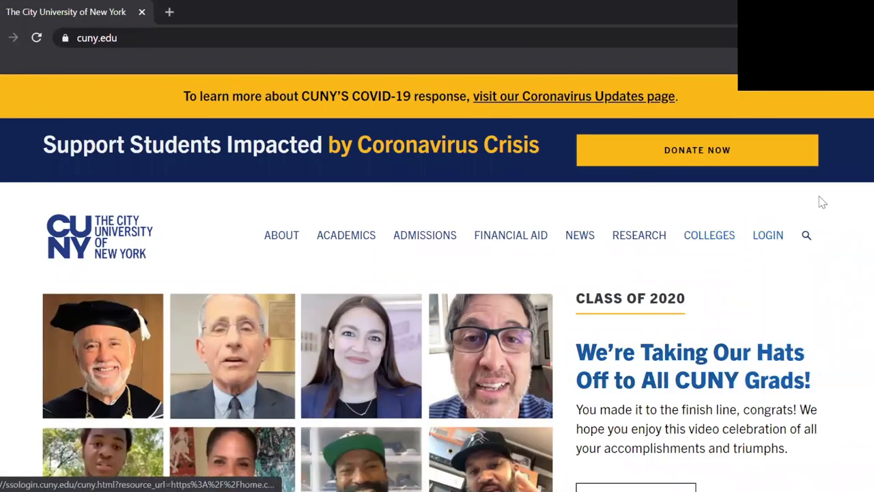
left_click(767, 235)
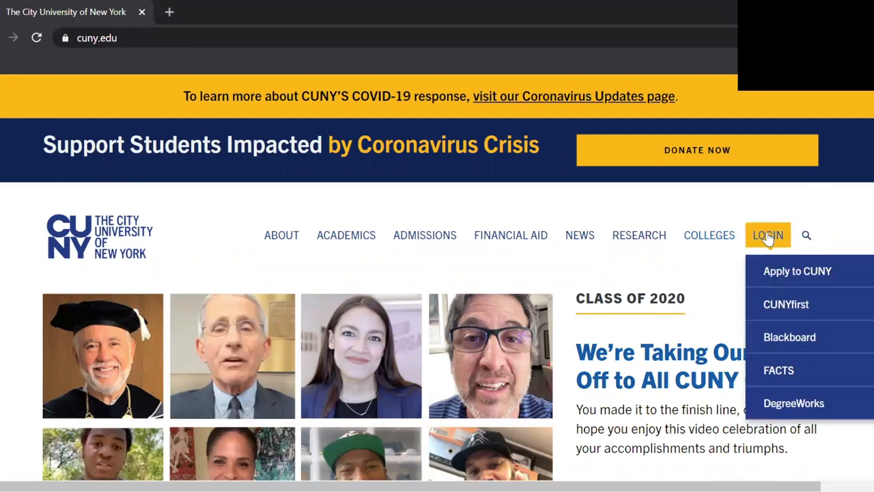
left_click(790, 337)
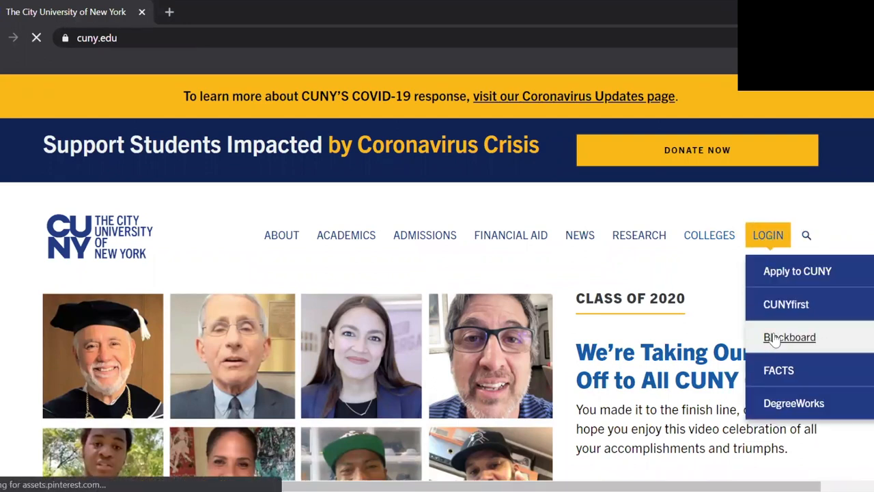
left_click(789, 337)
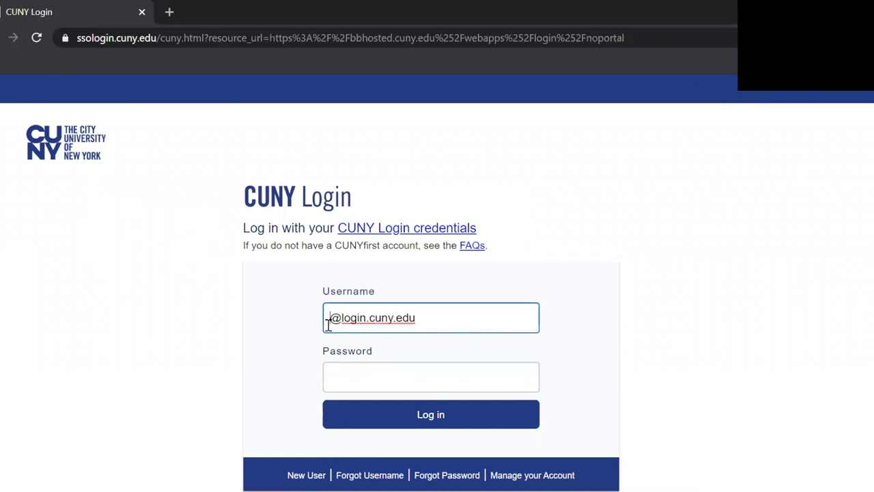
mouse_move(666, 68)
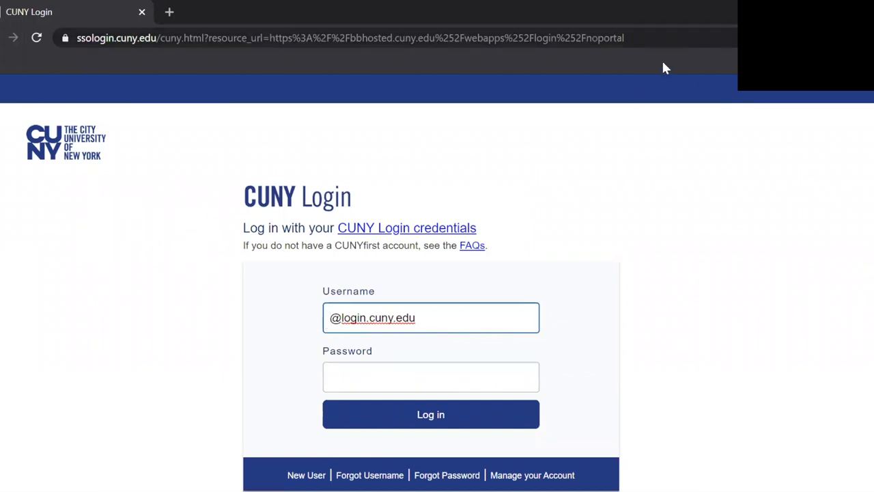
- Log in to Blackboard, scroll the home page, and open 'Take Me to the Online Bookstore'
left_click(431, 414)
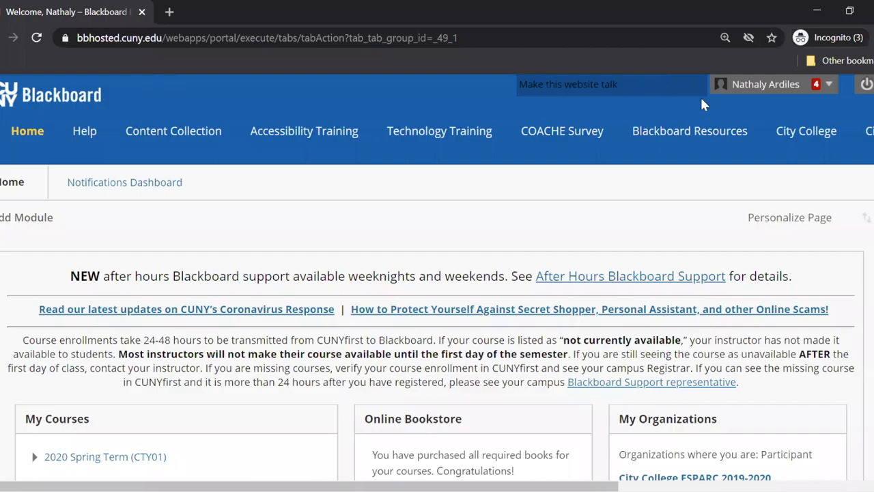
mouse_move(666, 443)
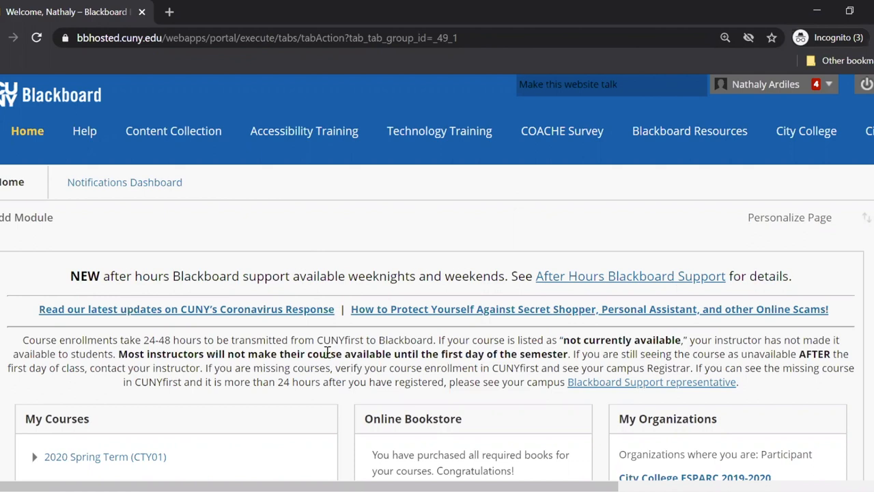
scroll("down", 3)
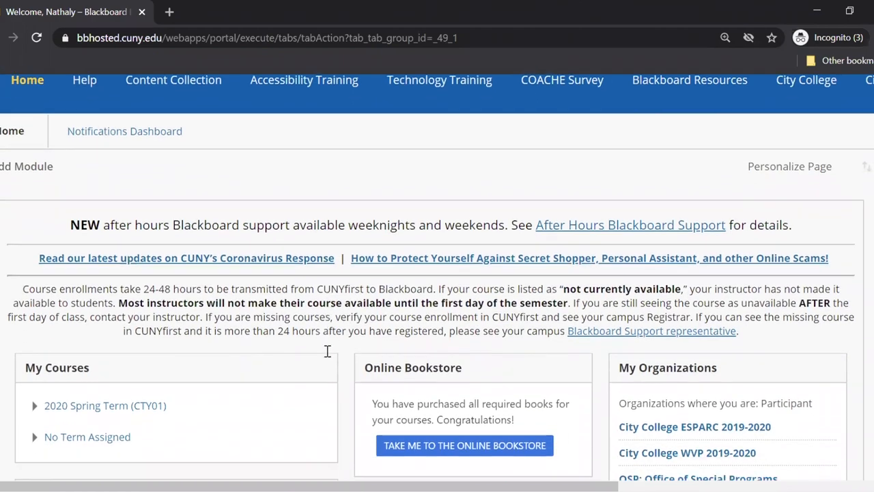
scroll("down", 3)
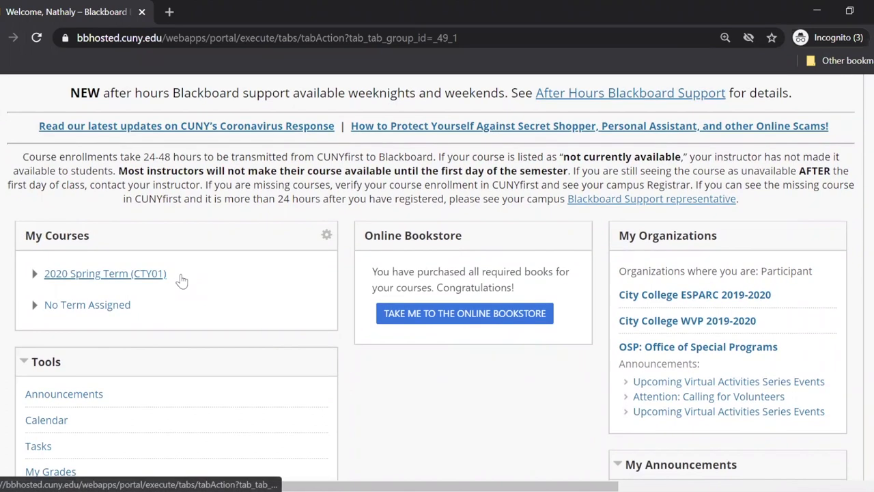
scroll("down", 3)
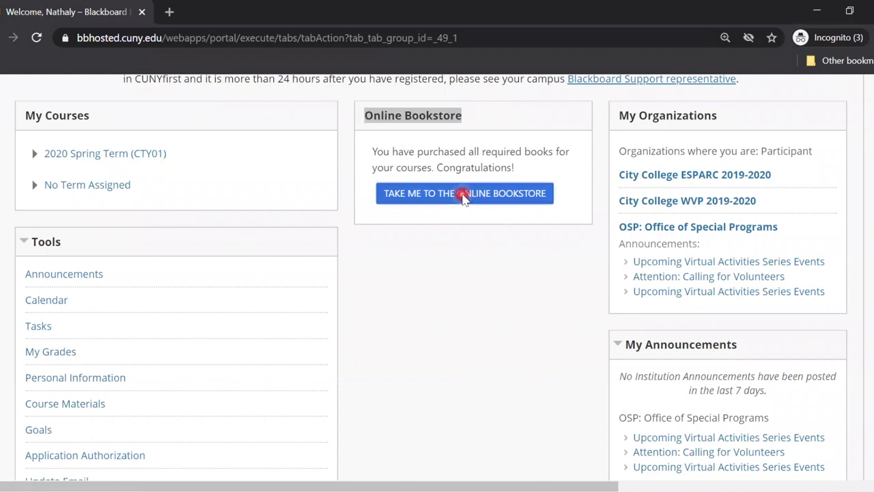
left_click(464, 192)
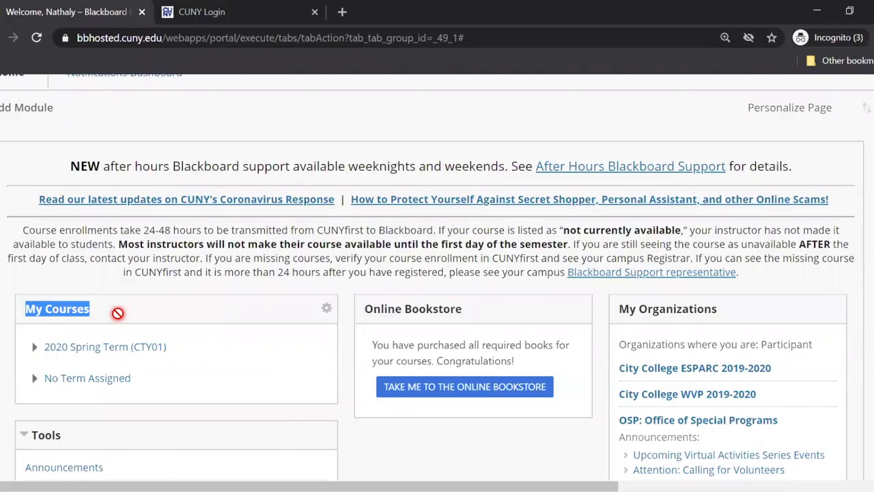
mouse_move(212, 361)
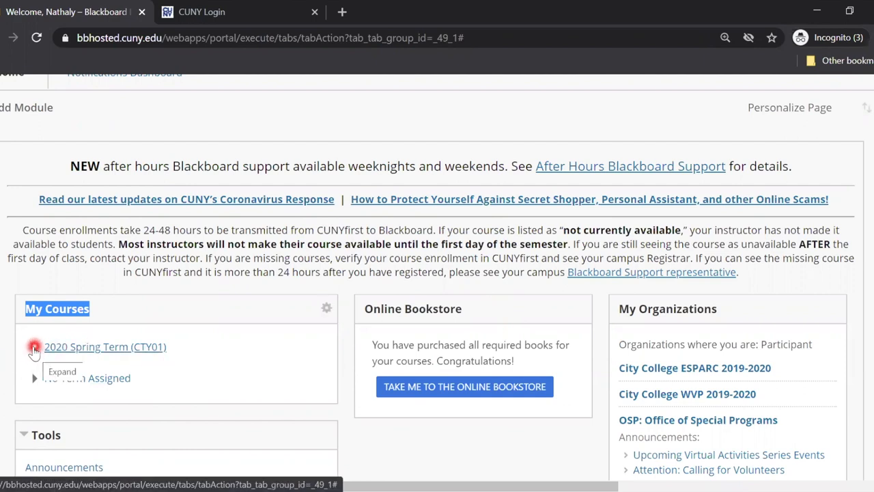
- Expand 2020 Spring Term (CTY01) and highlight the courses marked not currently available
left_click(35, 347)
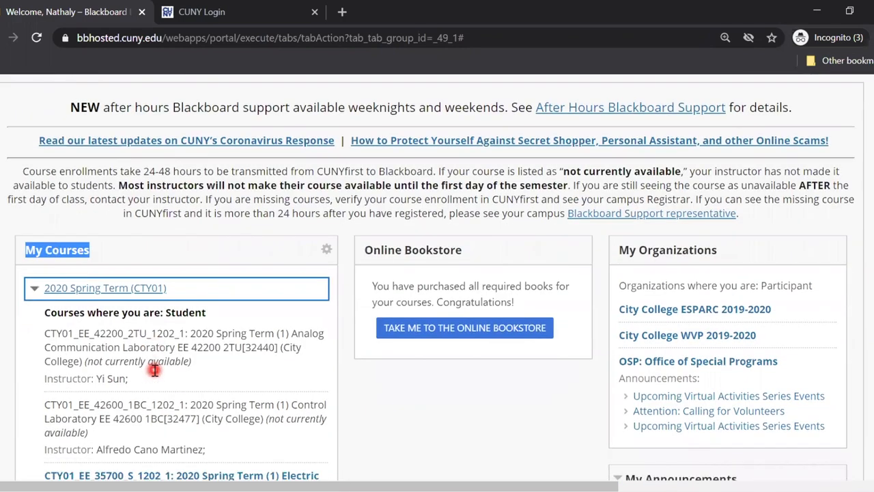
scroll("down", 3)
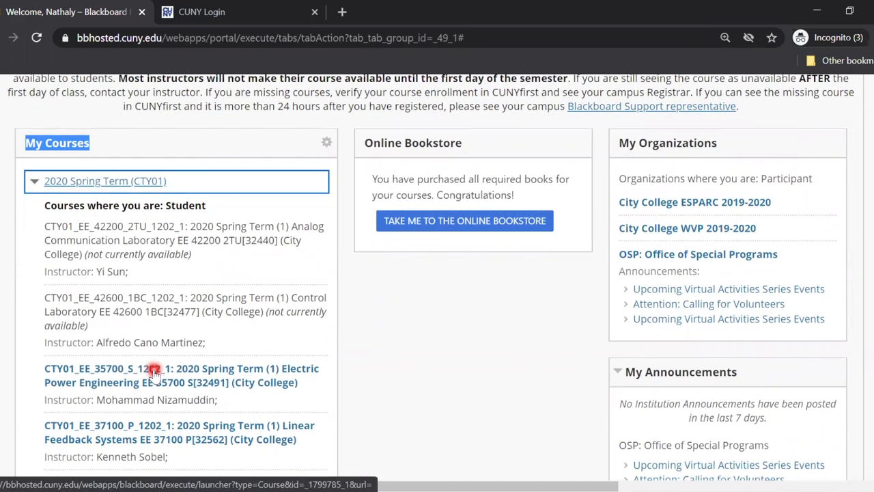
scroll("down", 3)
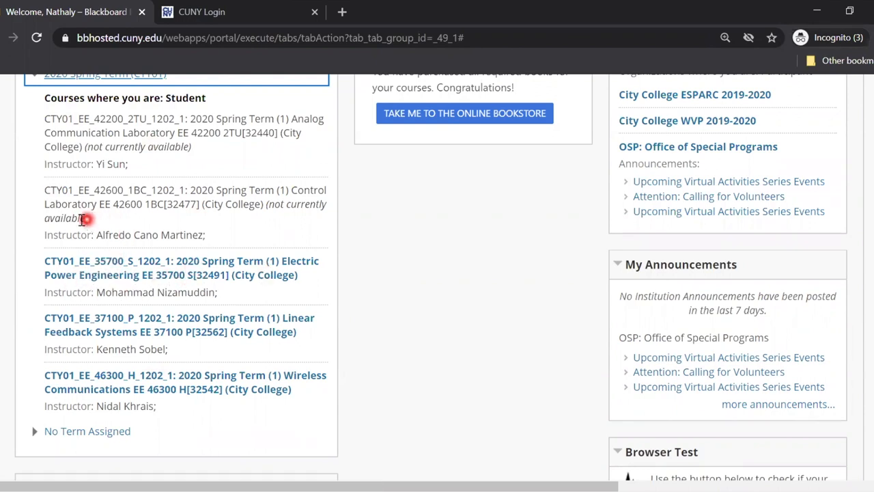
left_click_drag(87, 218, 326, 227)
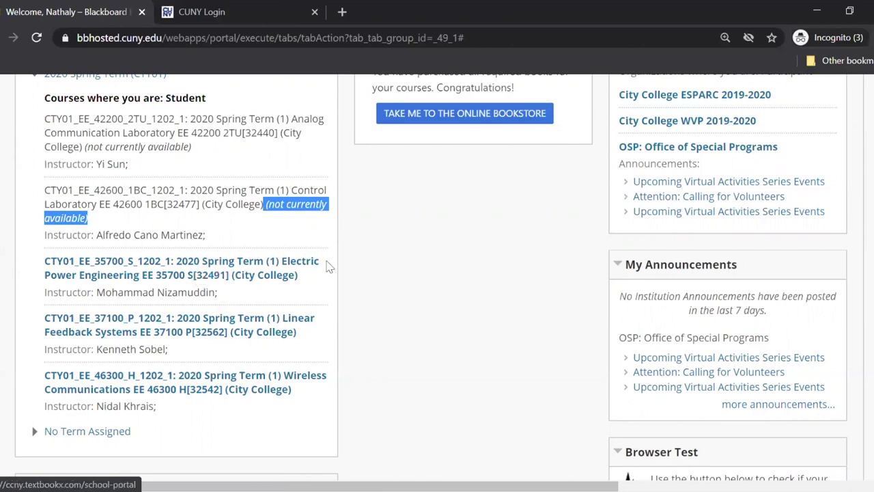
scroll("down", 3)
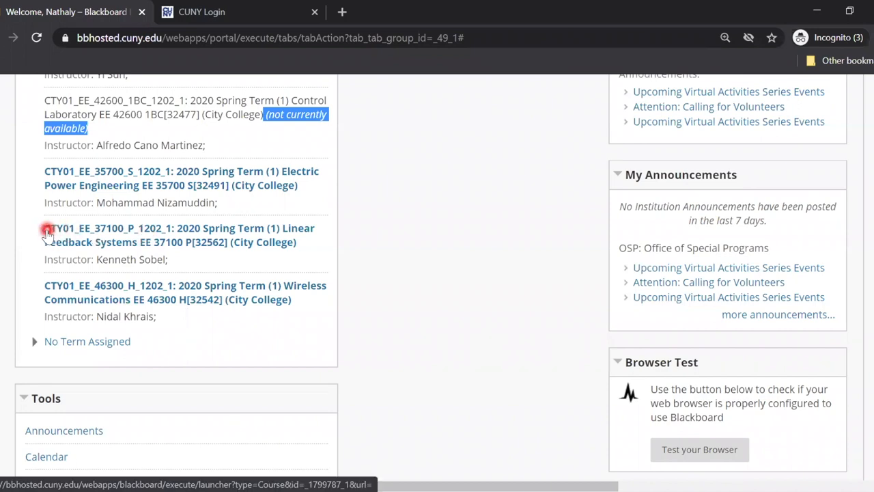
- Open Linear Feedback Systems EE 37100 from My Courses and scroll its announcements and to-dos
left_click(179, 229)
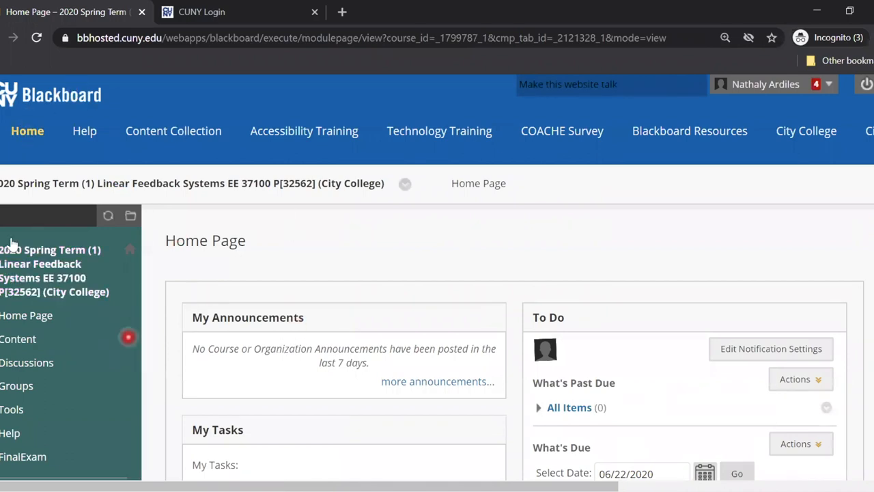
scroll("down", 3)
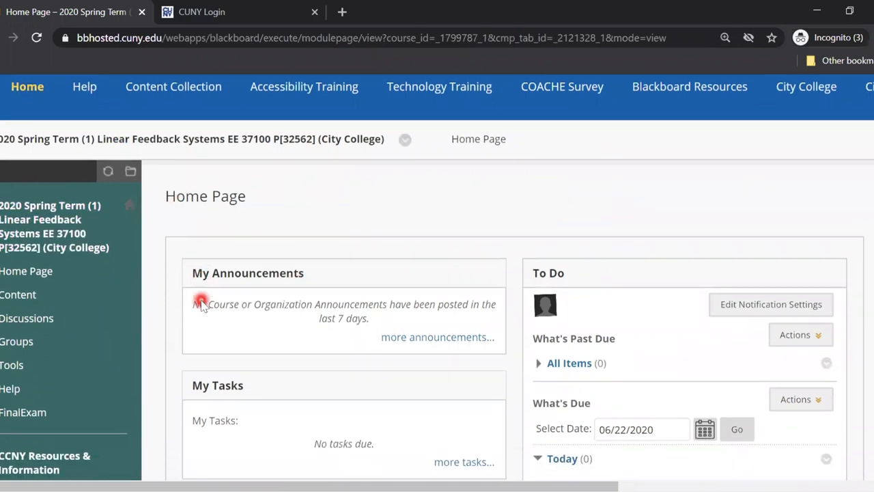
scroll("down", 3)
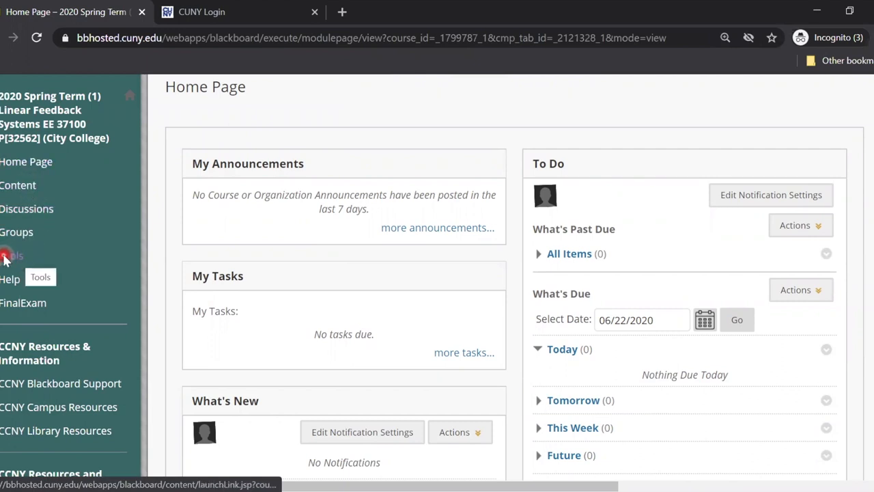
- Show the course Tools page, listing Blackboard Collaborate Ultra, My Grades and Microsoft Teams
left_click(12, 254)
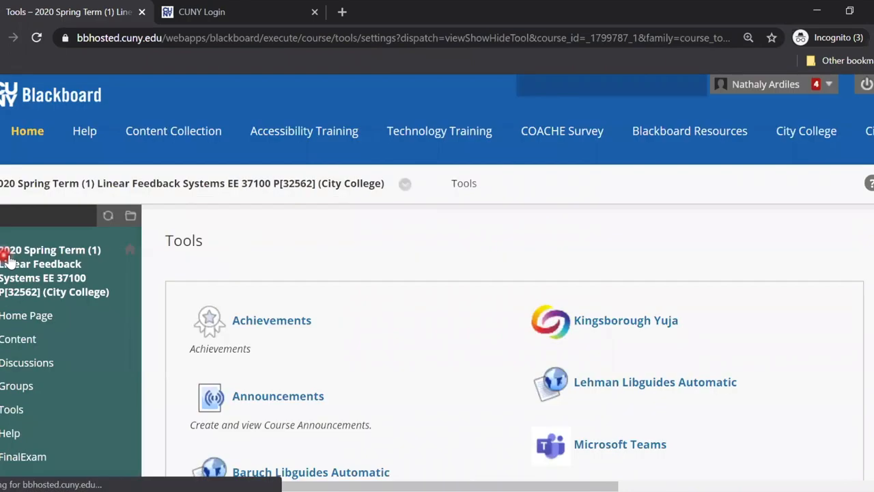
scroll("down", 3)
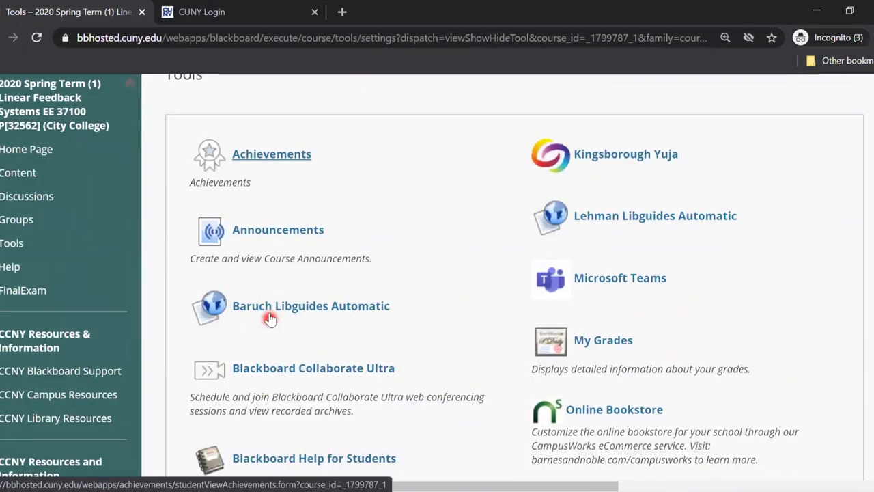
scroll("down", 3)
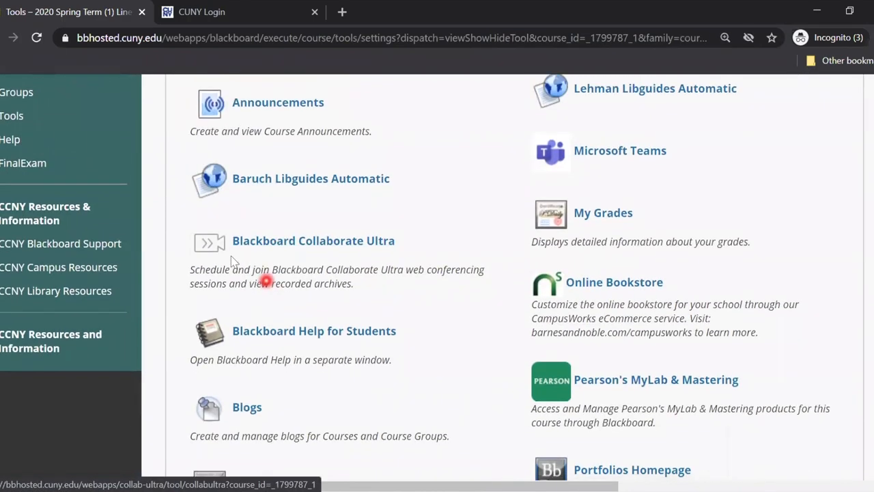
mouse_move(229, 240)
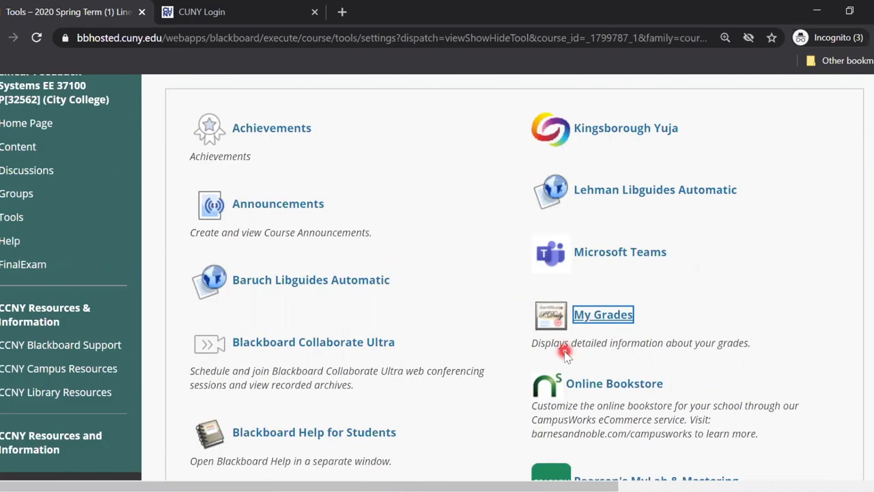
mouse_move(577, 369)
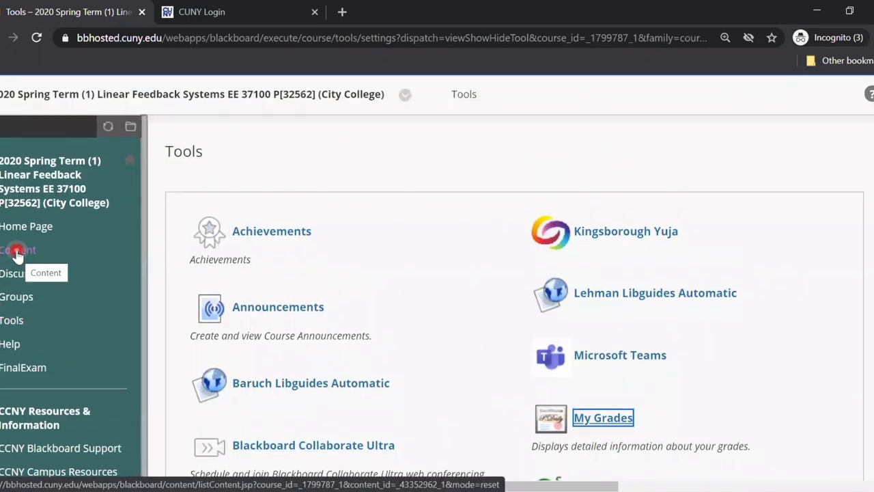
- Browse the Content page's posted PDFs, including dr-sobel-bio, semilog_paper and homework problems
left_click(19, 250)
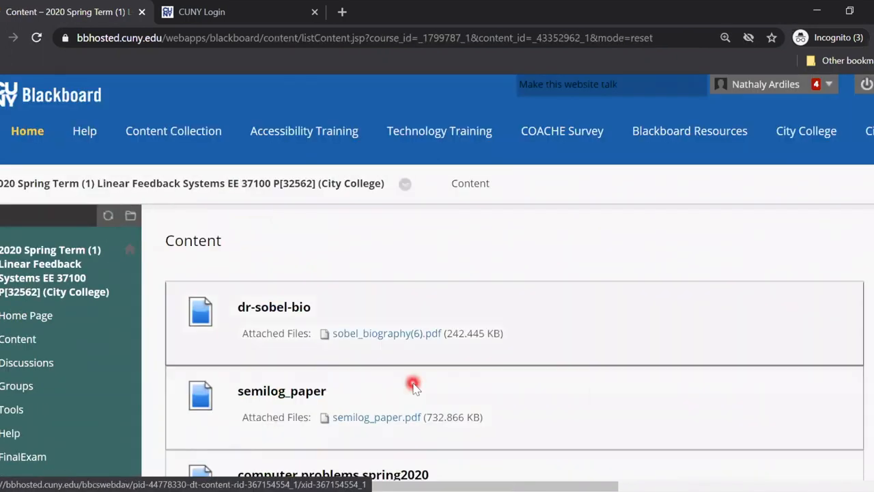
scroll("down", 3)
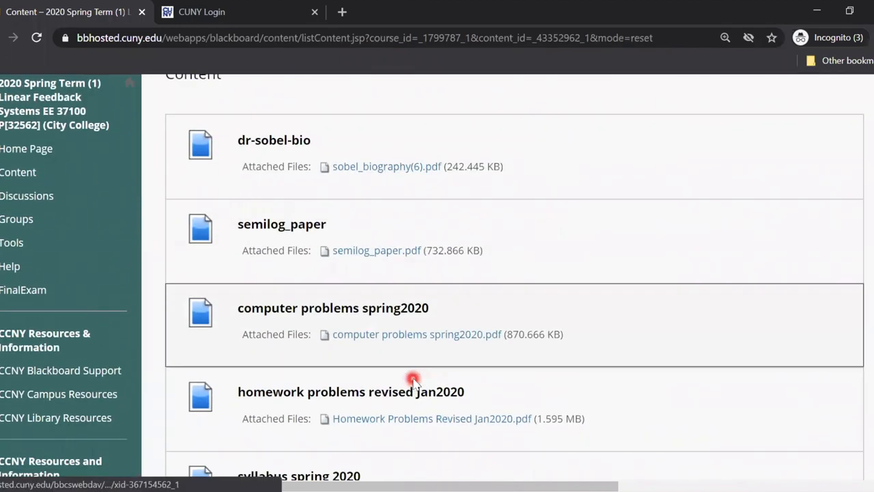
scroll("down", 3)
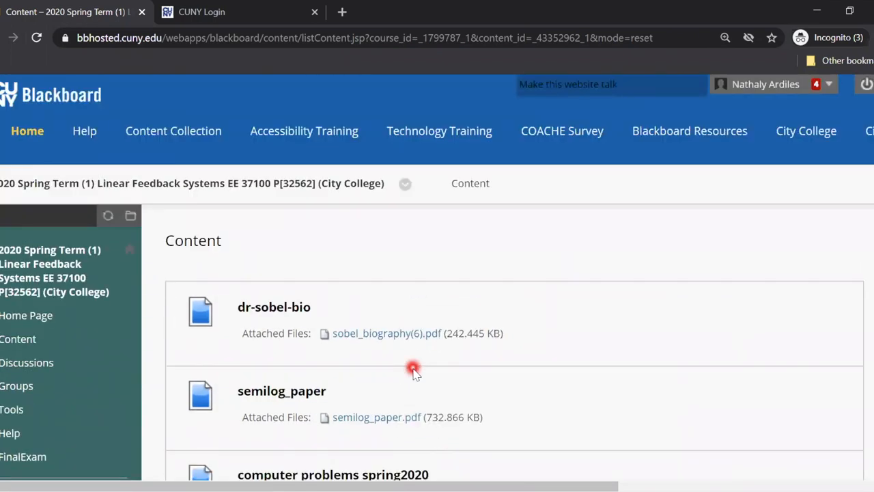
mouse_move(717, 190)
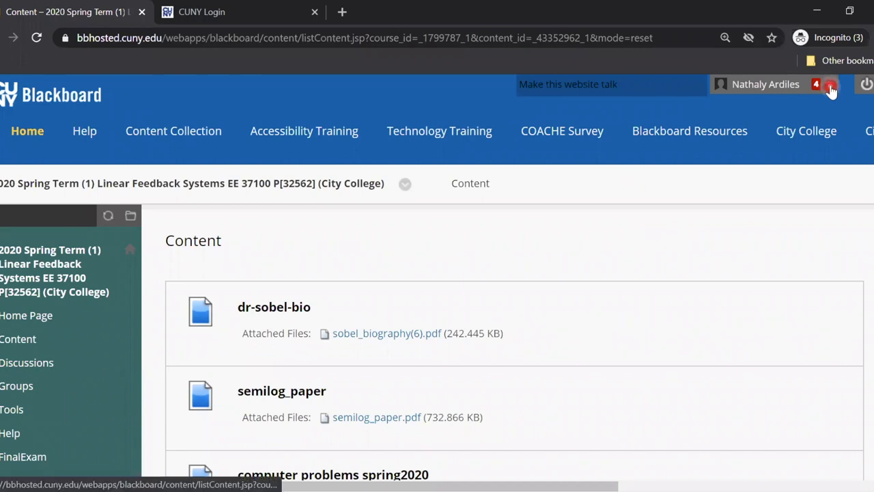
- Switch to Electric Power Engineering EE 35700 through the name menu's Courses list
left_click(831, 84)
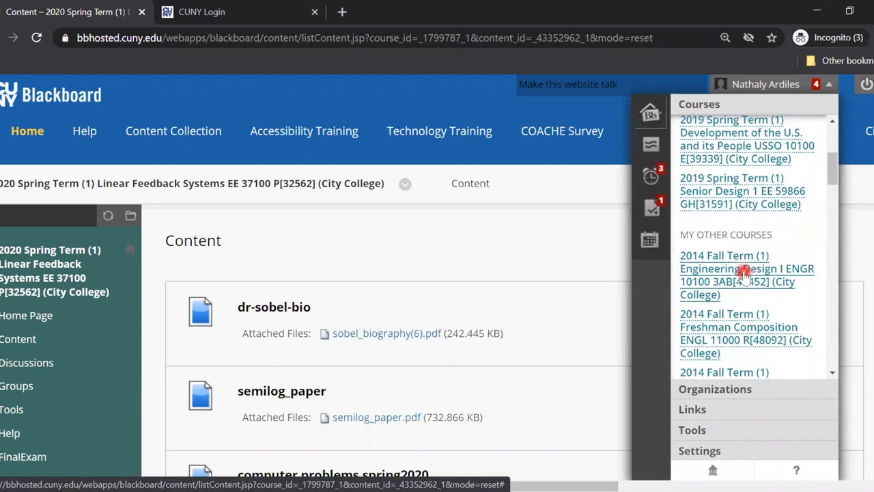
left_click(747, 268)
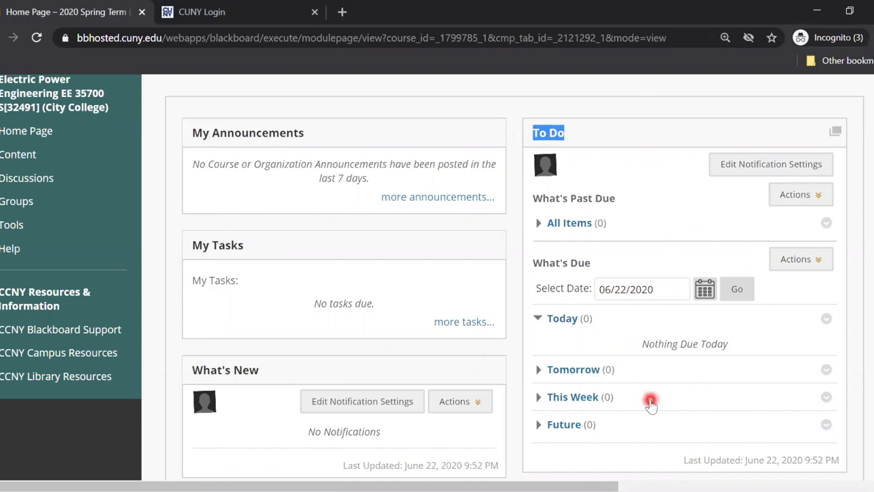
- Expand the To Do module's Tomorrow, This Week and Future sections, all showing nothing due
scroll("down", 3)
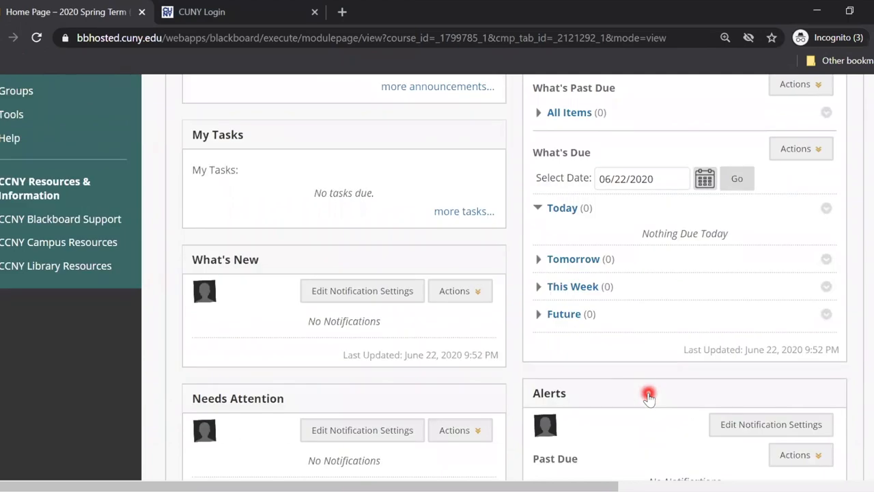
scroll("down", 3)
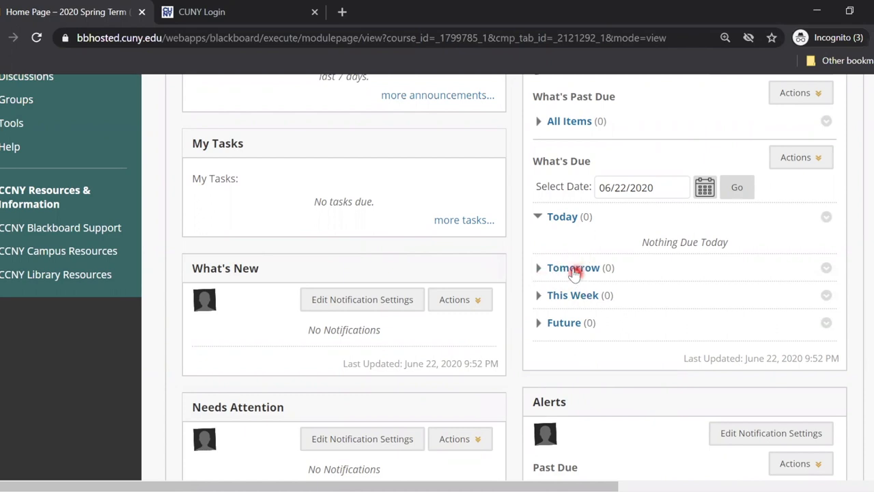
left_click(573, 267)
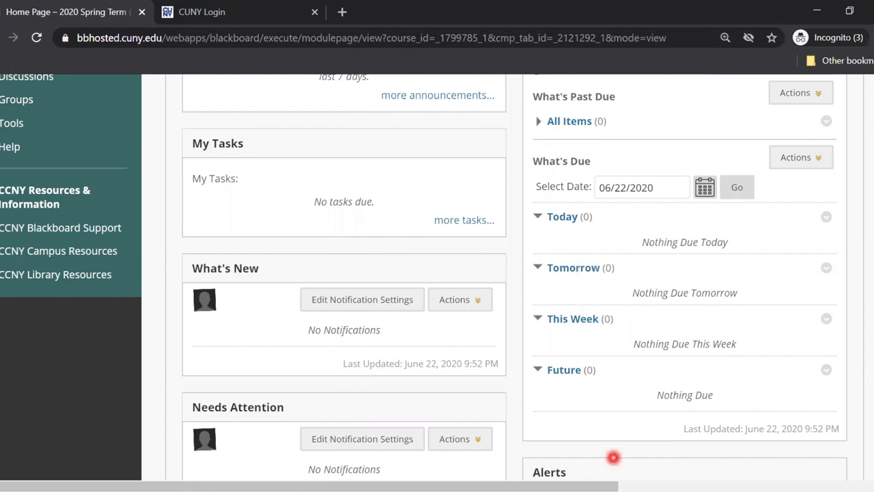
mouse_move(658, 278)
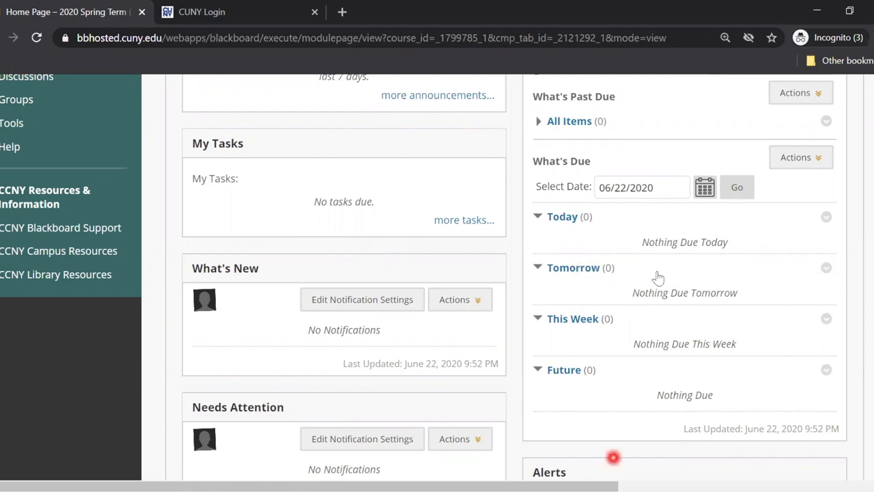
double_click(560, 160)
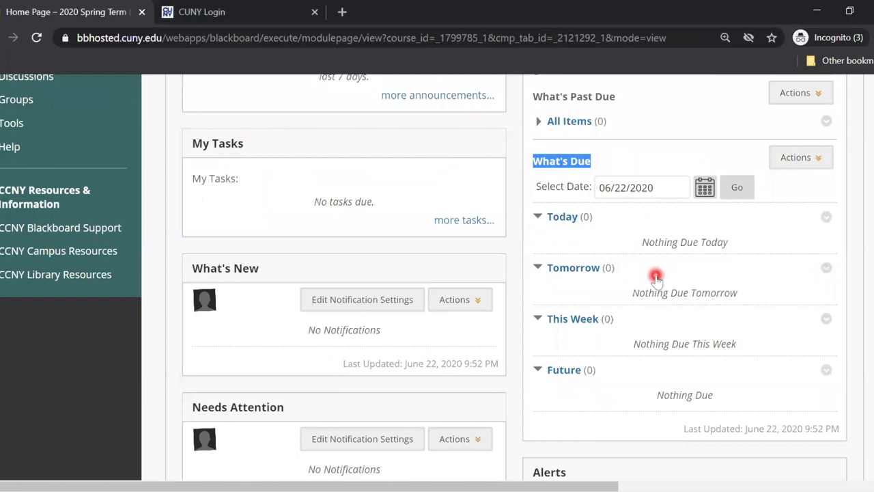
mouse_move(623, 373)
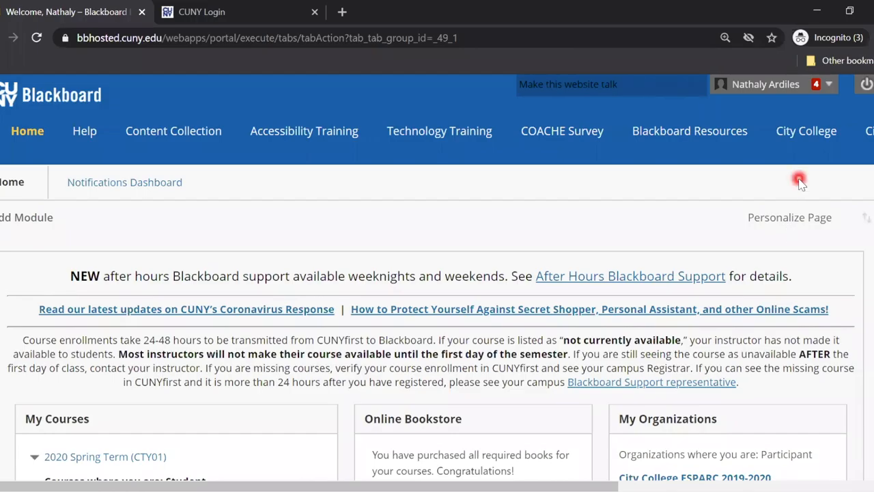
mouse_move(831, 88)
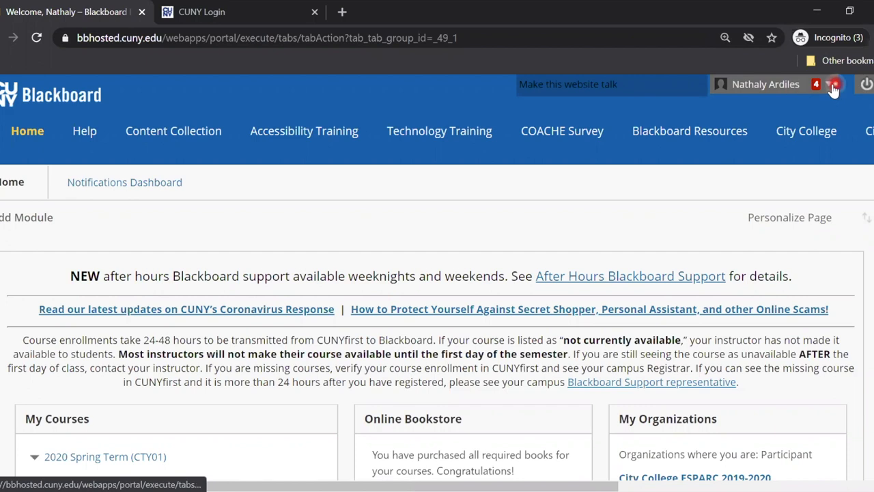
- Open the account menu beside your name, showing Courses, Tools and Settings
left_click(831, 84)
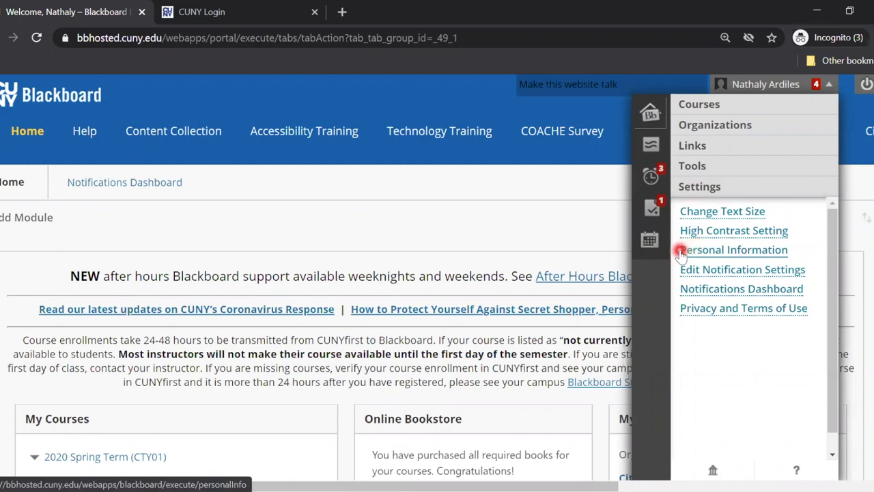
mouse_move(818, 255)
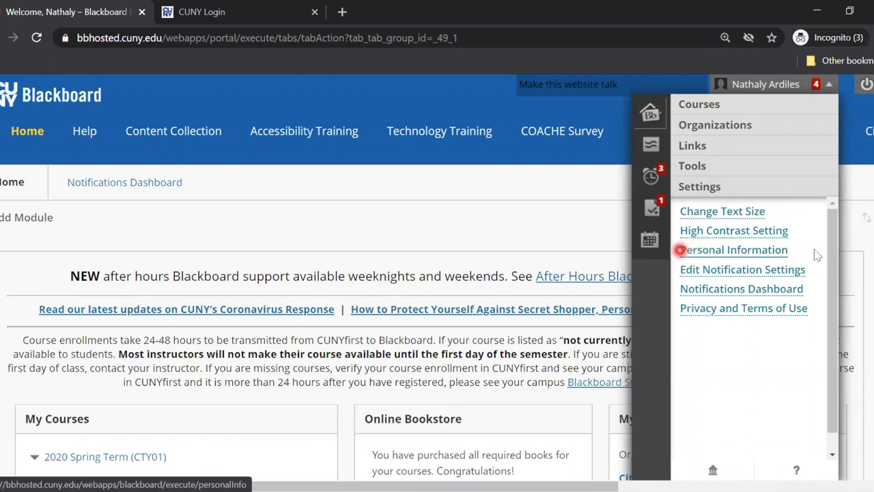